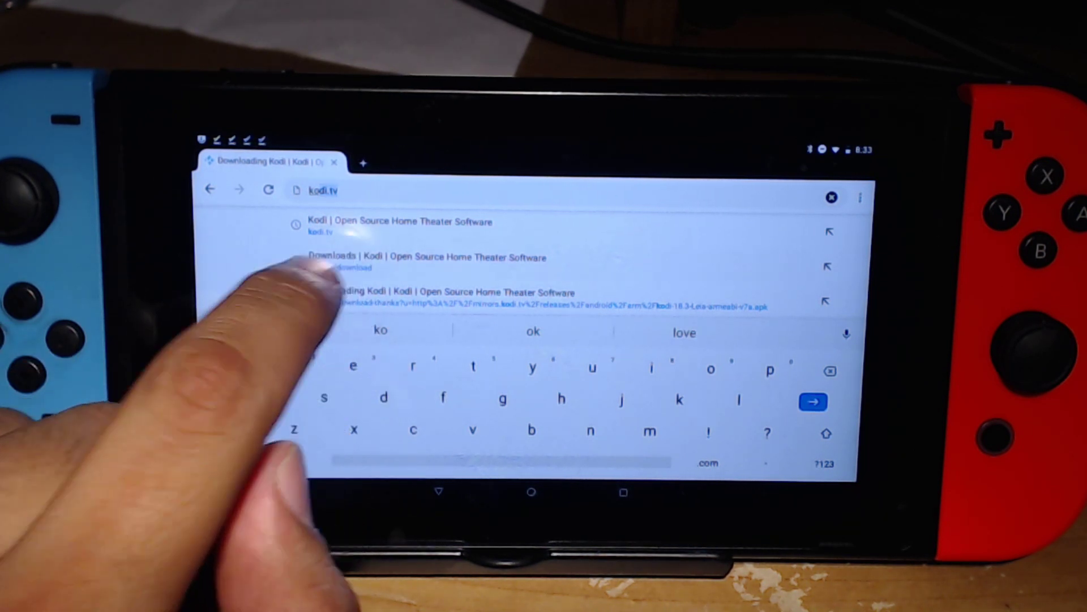
# Go to the kodi.tv downloads page and pick the Android build of Kodi
pyautogui.click(341, 262)
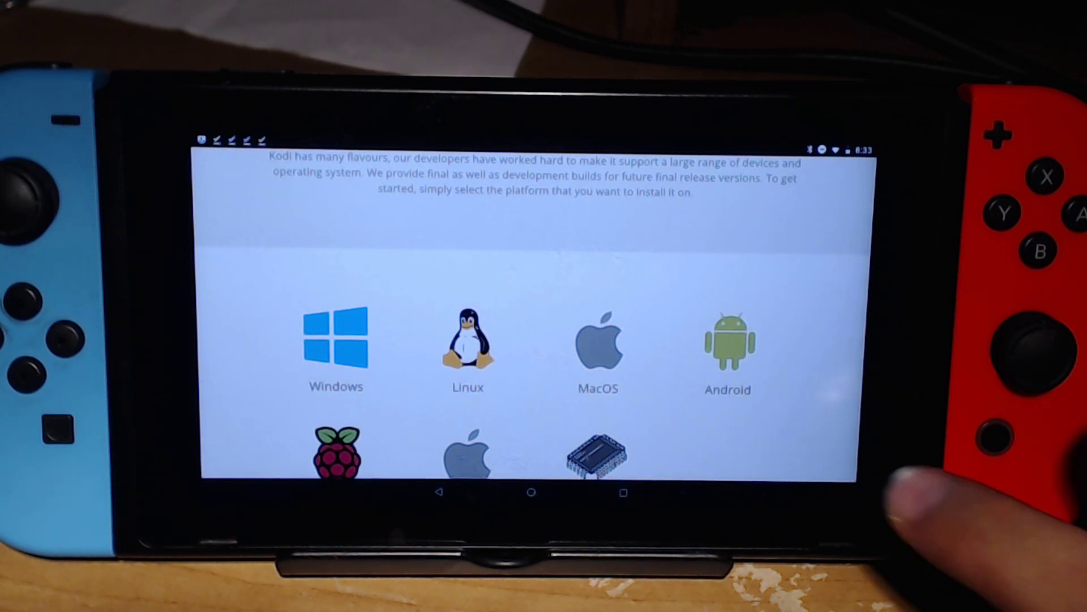
pyautogui.click(728, 345)
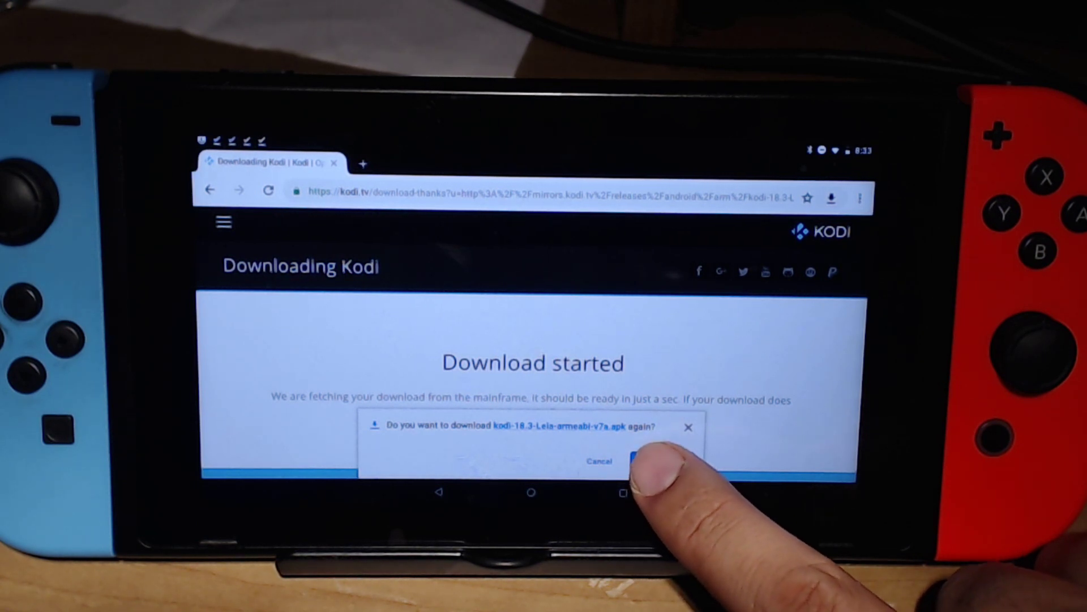
# Confirm re-downloading the Kodi APK so it can be installed
pyautogui.click(641, 461)
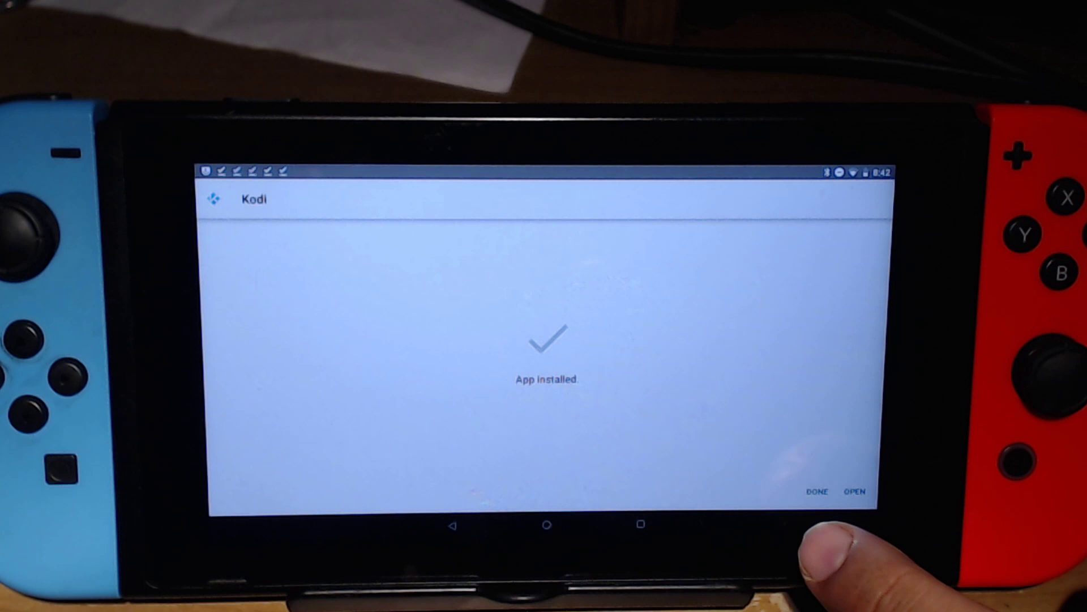
# Finish the Kodi install without opening it and head to the home screen and app drawer
pyautogui.click(816, 490)
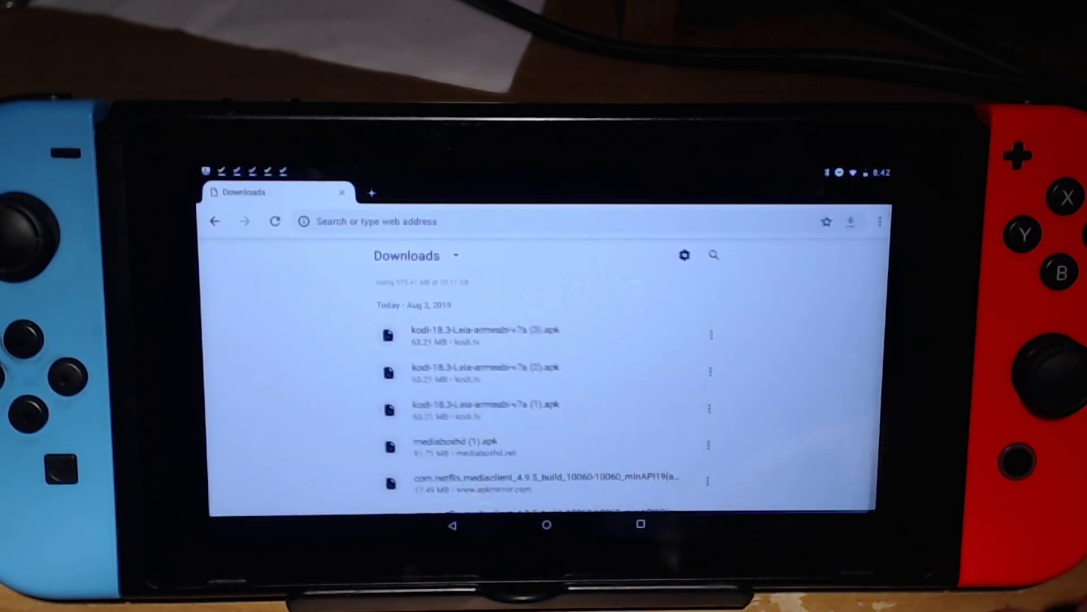
pyautogui.click(546, 524)
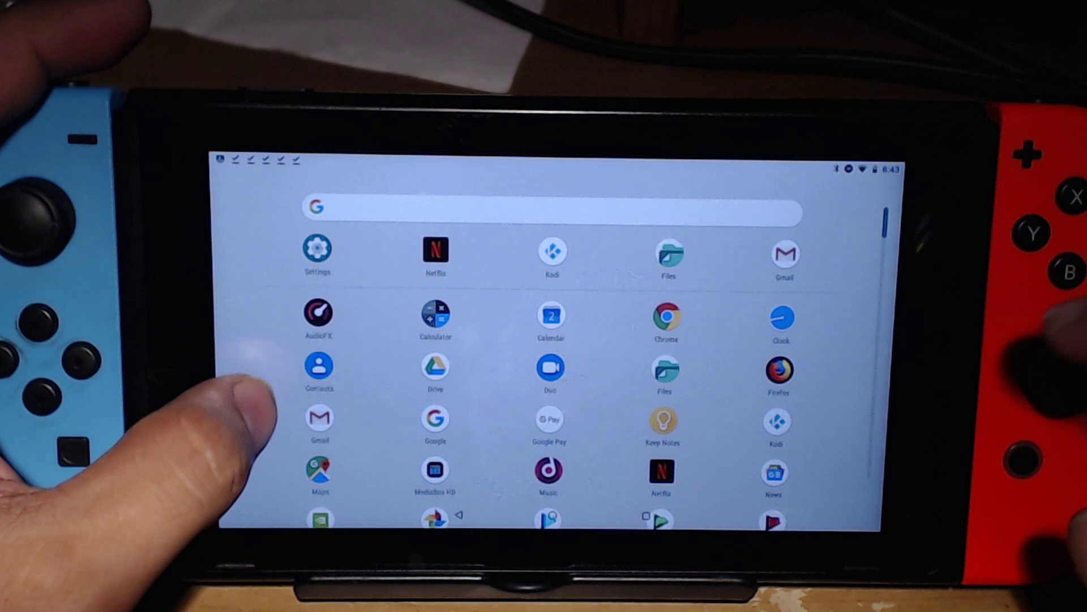
pyautogui.scroll(-3)
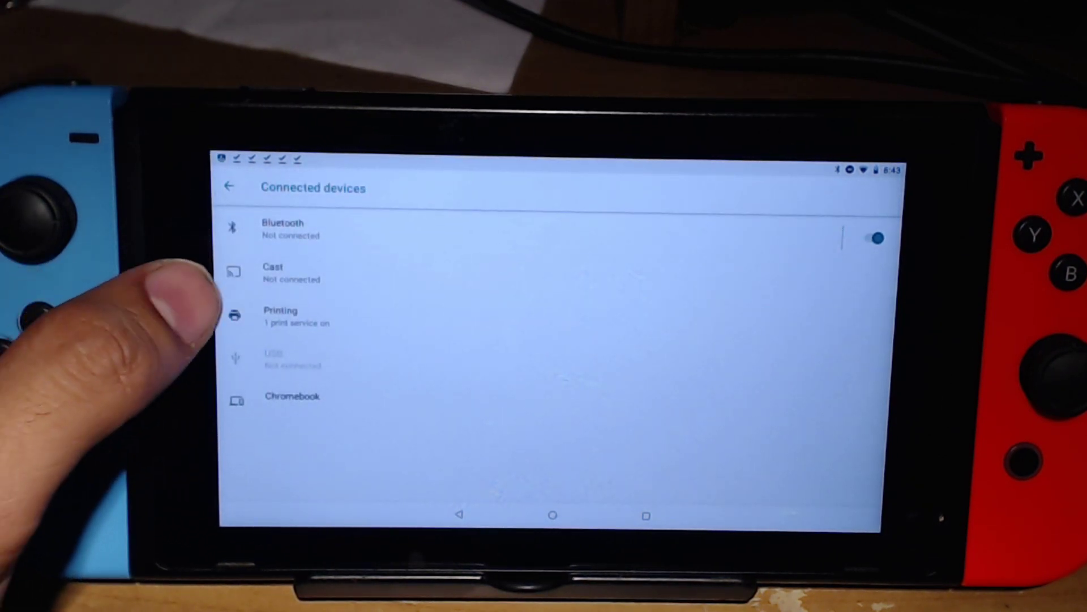
# Open Bluetooth settings and pair the left Joy-Con (L) as a new device
pyautogui.click(282, 226)
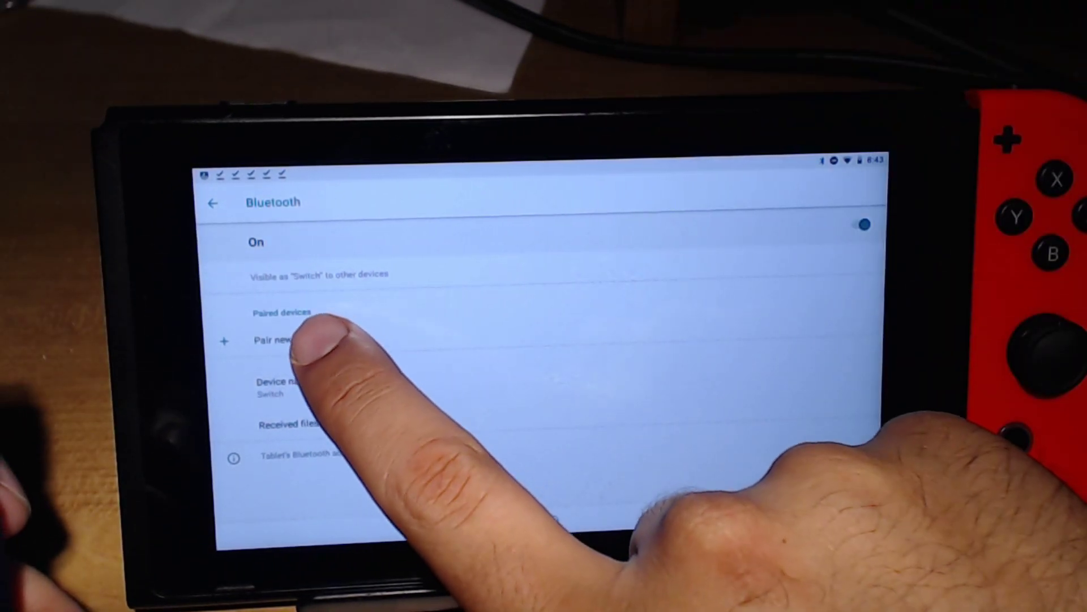
pyautogui.click(277, 341)
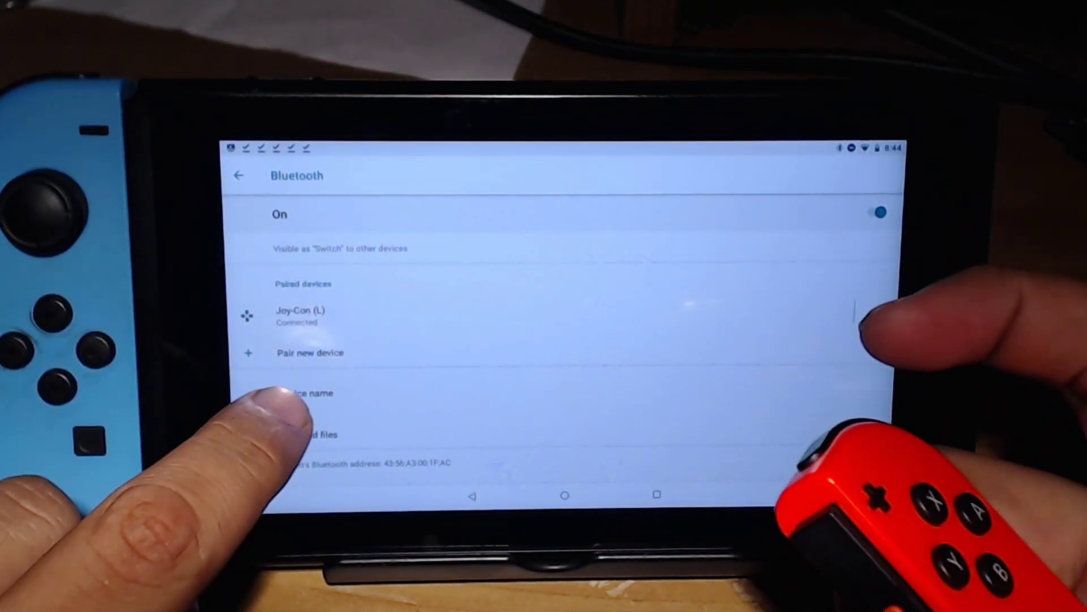
# Pair the right Joy-Con (R) over Bluetooth, then go back to the home screen
pyautogui.click(309, 353)
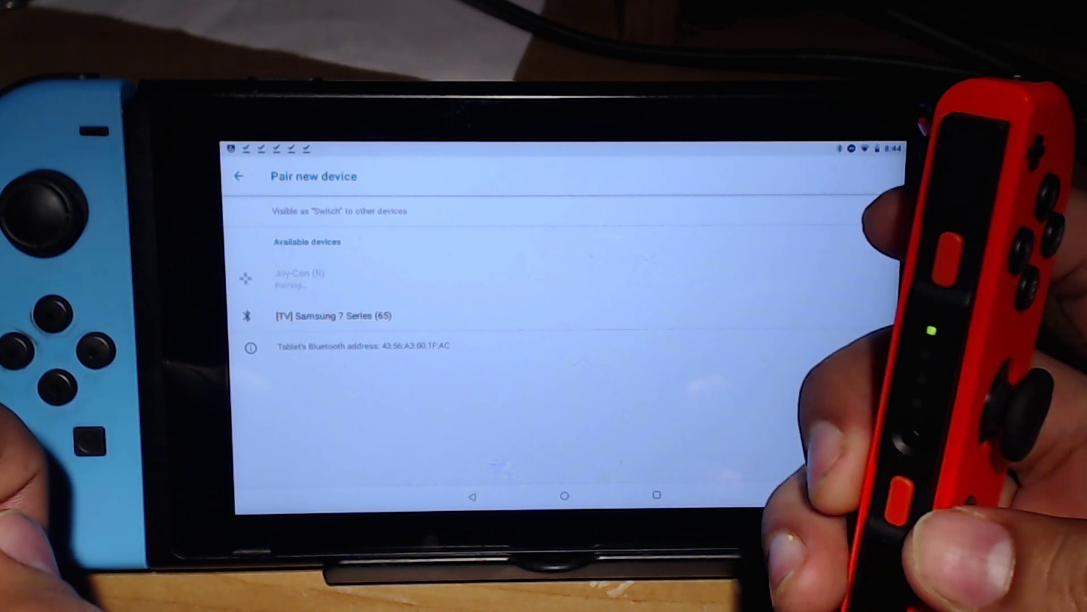
pyautogui.click(239, 176)
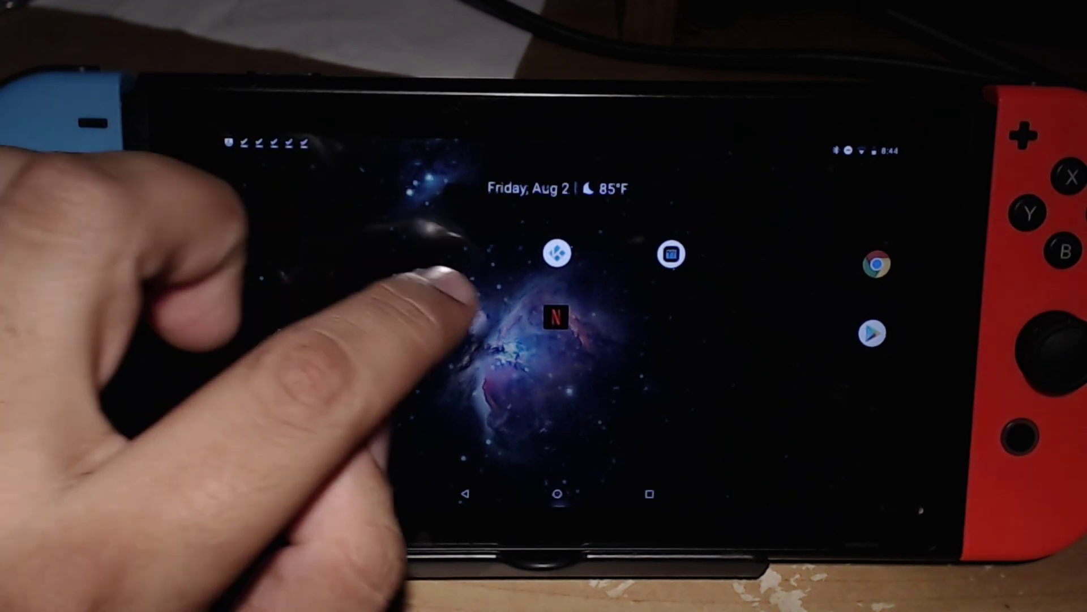
# Launch Kodi and move to the System screen's file manager
pyautogui.click(557, 254)
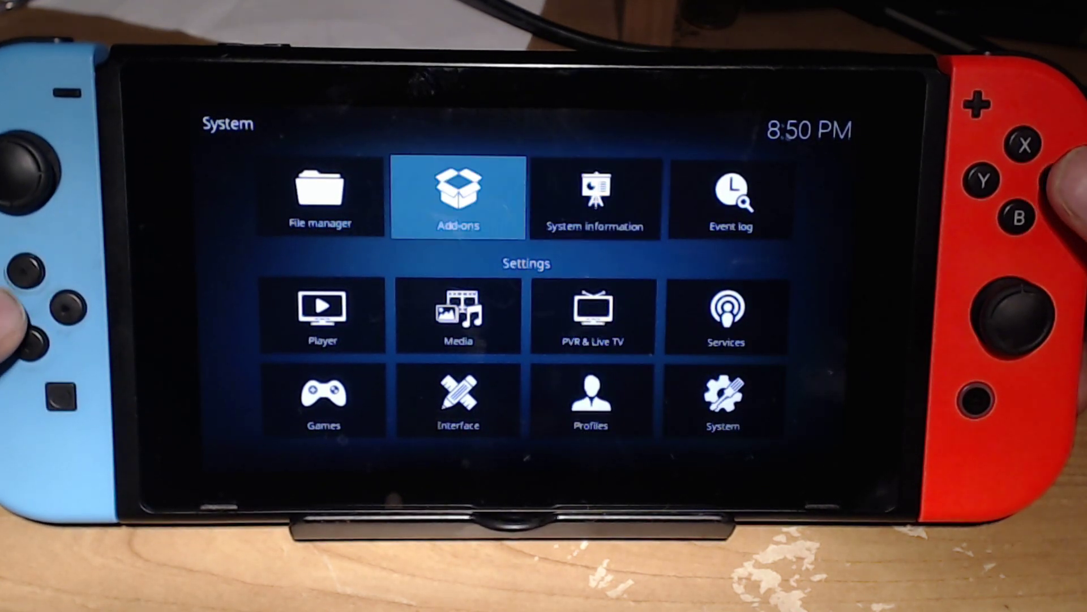
pyautogui.press('Left')
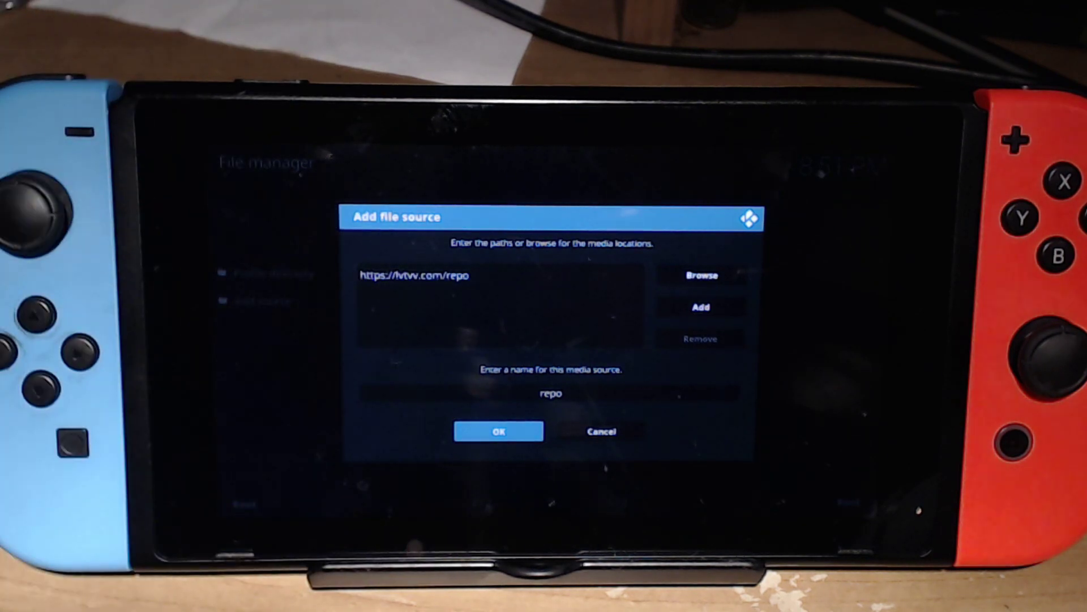
pyautogui.click(499, 430)
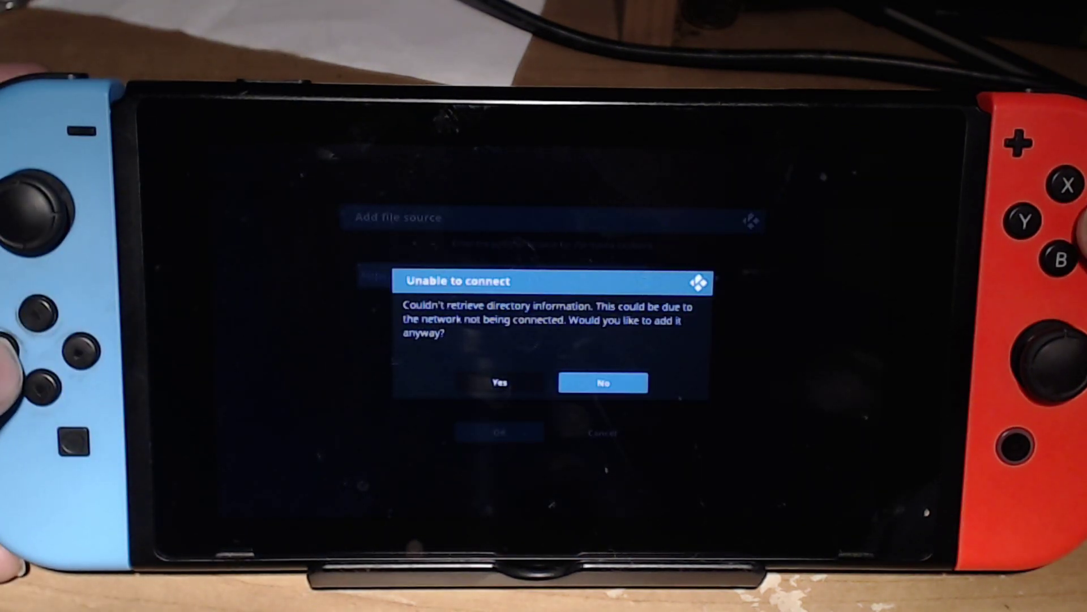
pyautogui.click(499, 383)
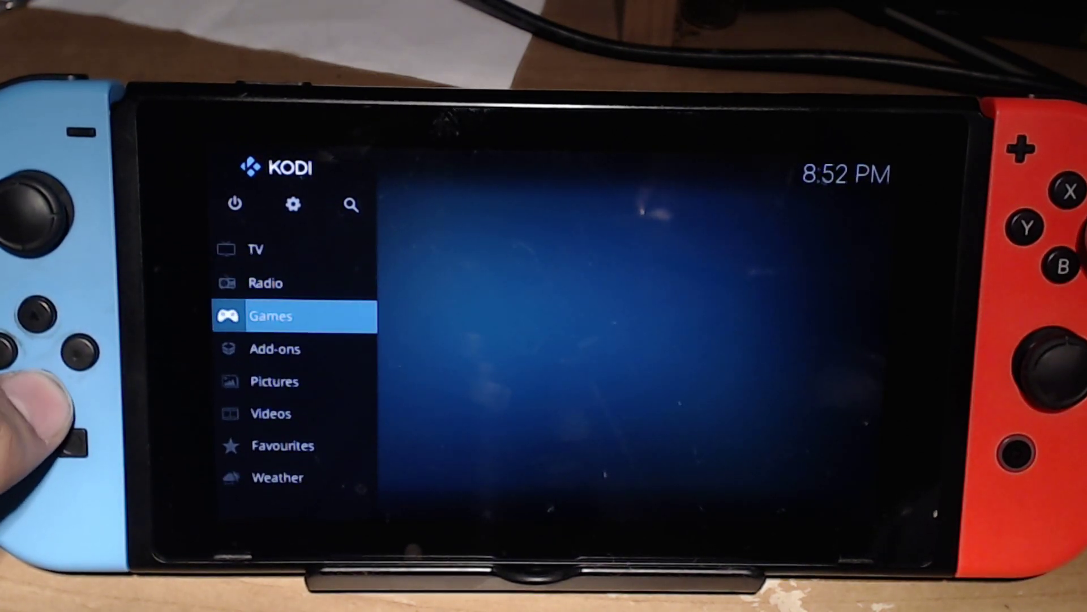
# From the Kodi home menu, open the settings screens
pyautogui.click(276, 349)
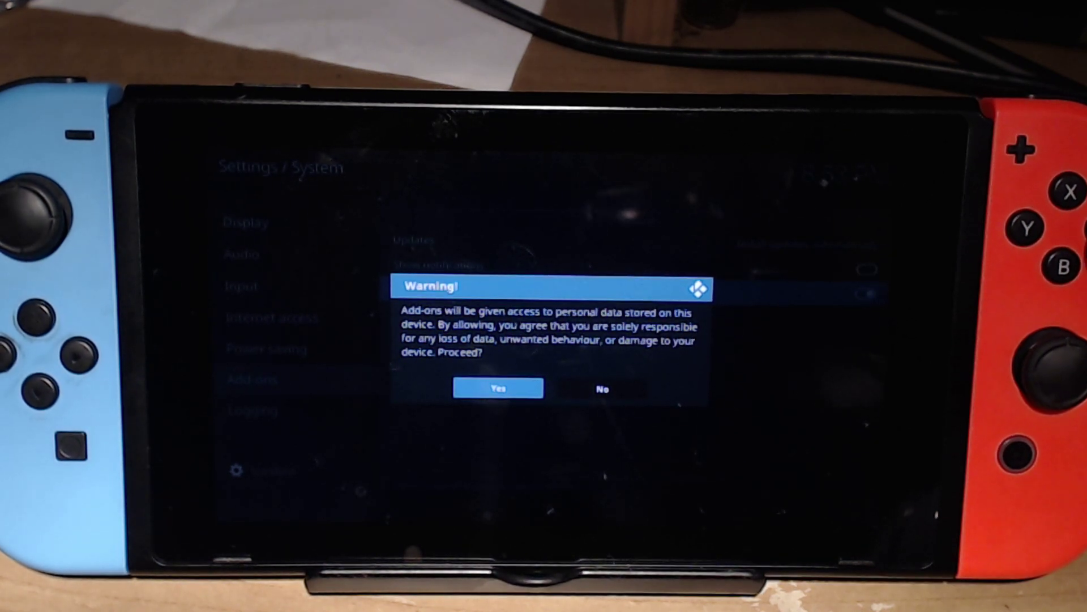
# Allow add-ons from unknown sources and install the Kodil Repository from its zip
pyautogui.click(498, 388)
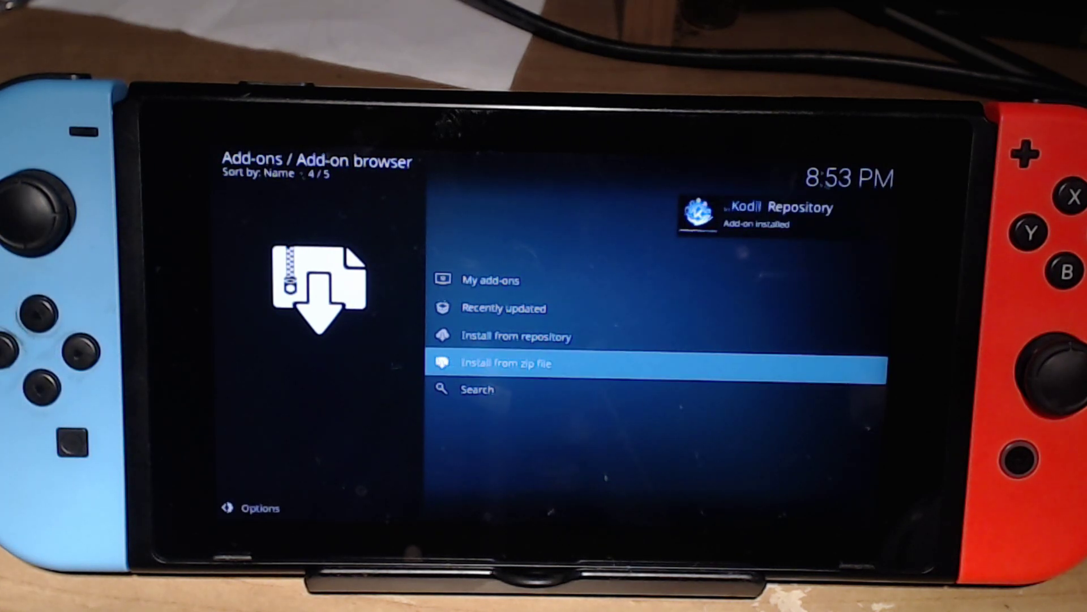
pyautogui.press('Up')
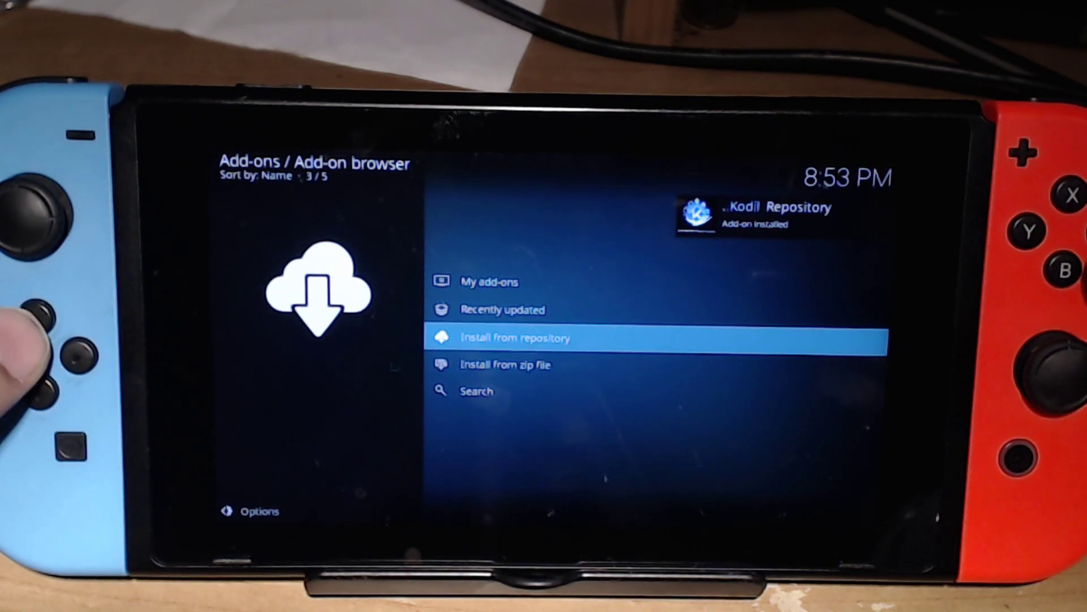
# Install Yoda from the Kodil repository's video add-ons, showing its 20 dependencies
pyautogui.click(516, 337)
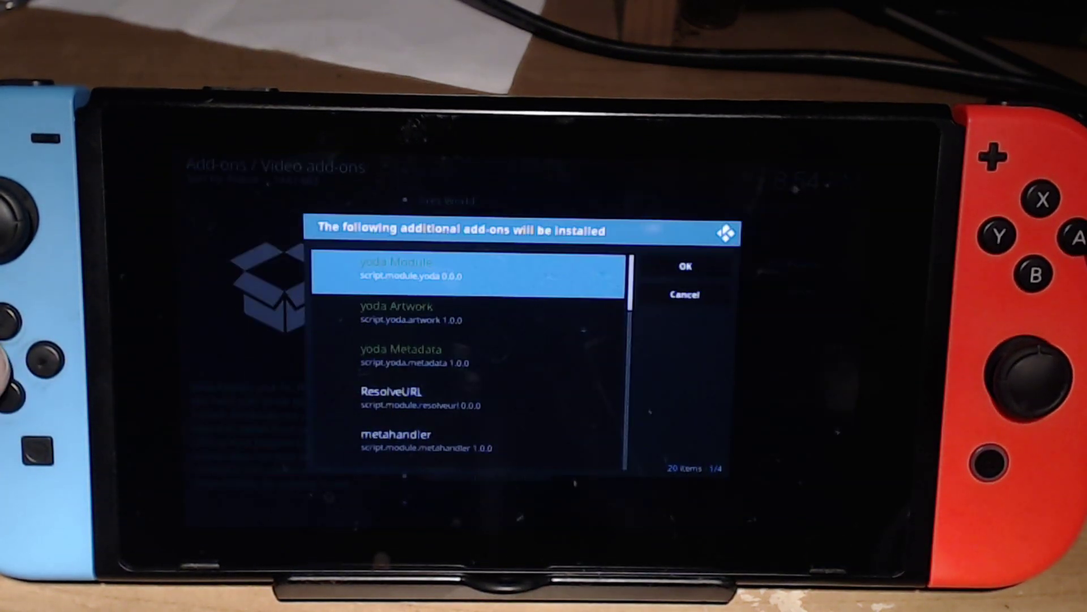
# Approve the additional add-ons and let Yoda download to 48% in the video add-ons list
pyautogui.click(685, 266)
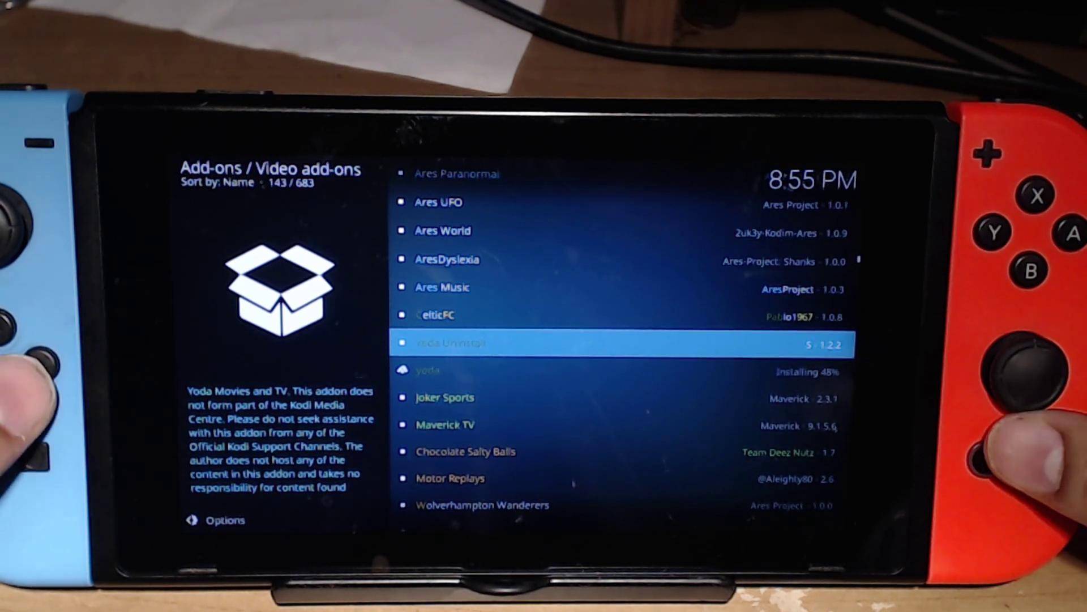
pyautogui.press('Down')
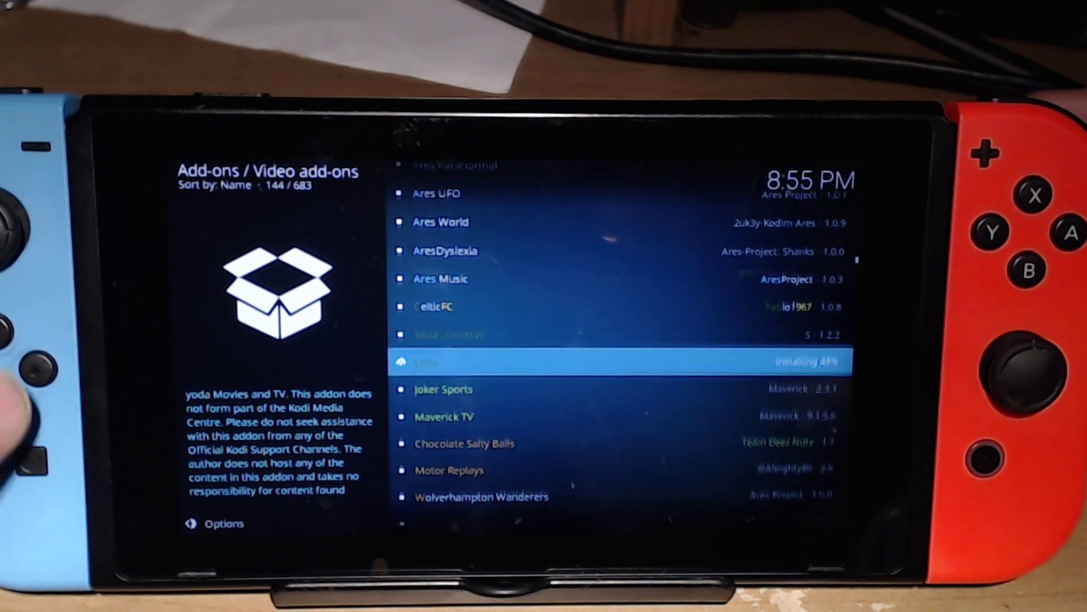